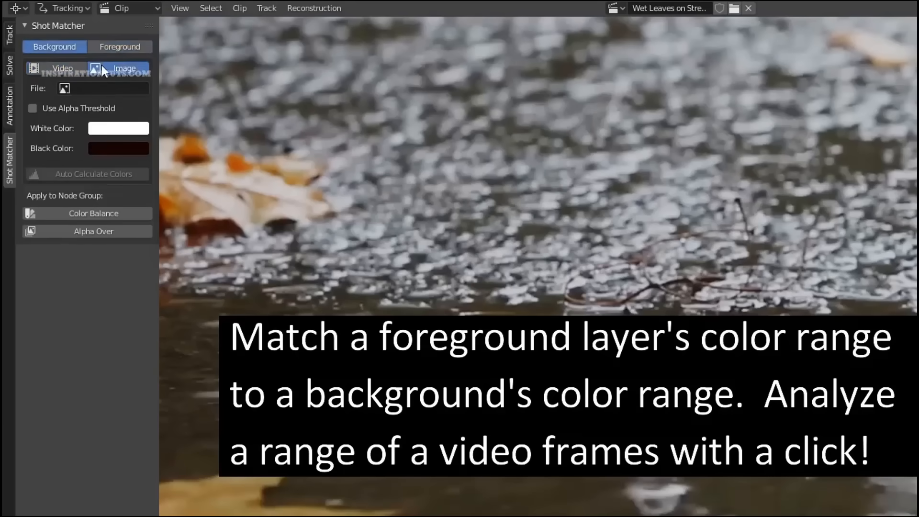
Enable Smoke physics on the Smoke Object as a Flow emitter of type Smoke and replay the simulation
click(62, 68)
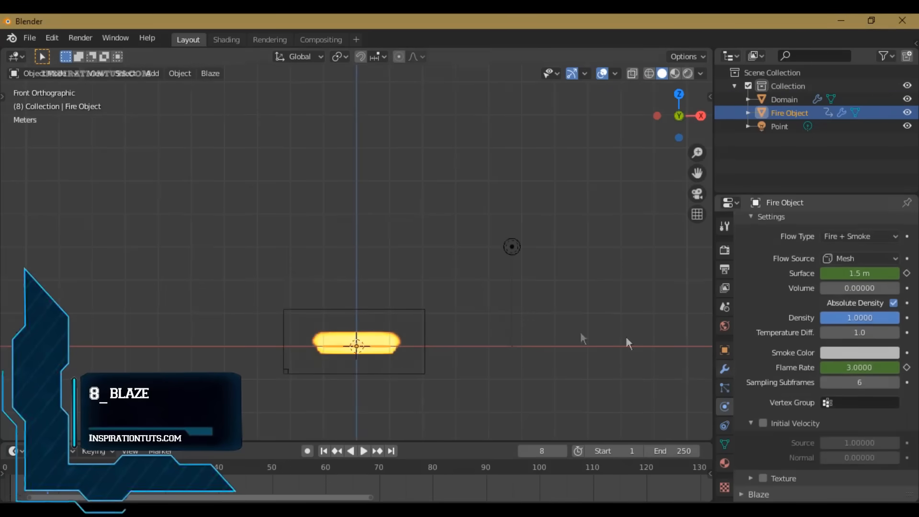
click(363, 451)
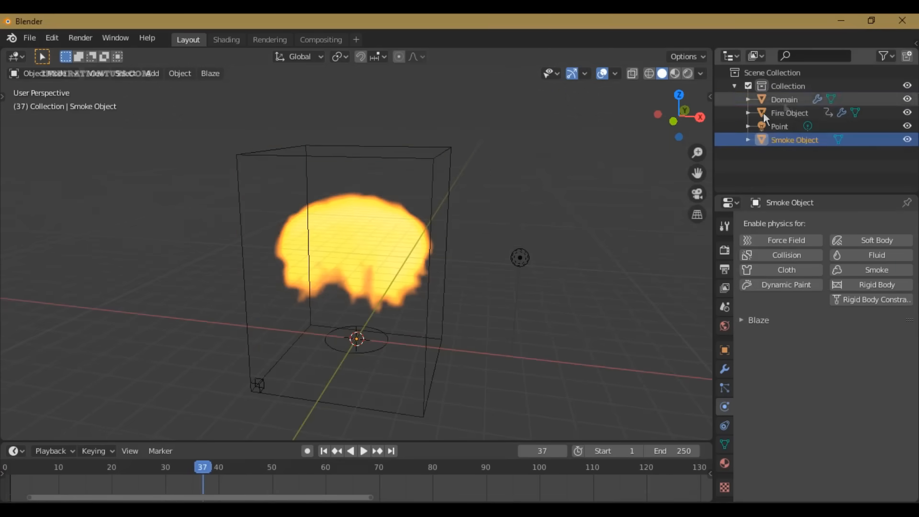
click(877, 270)
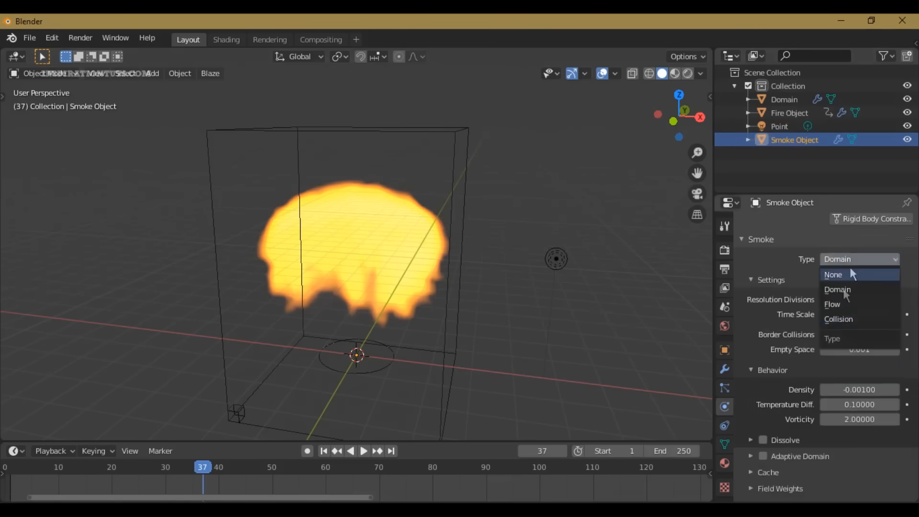
click(832, 304)
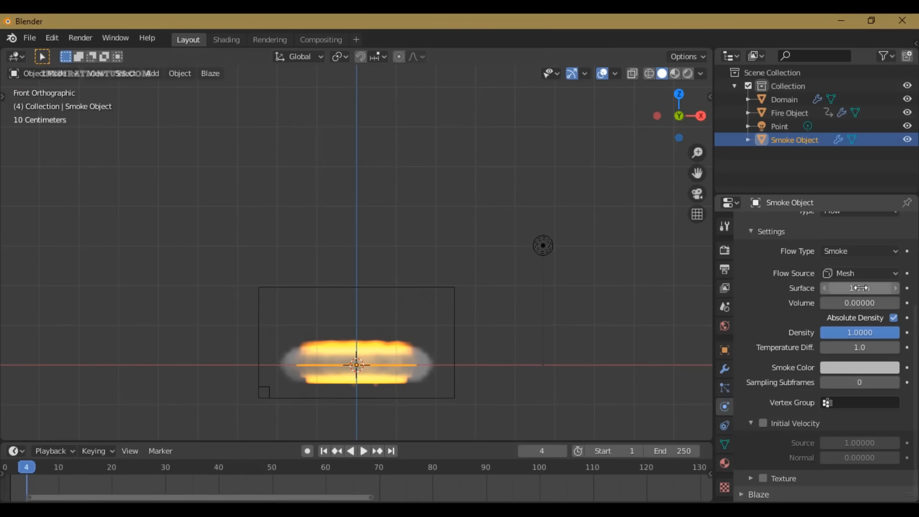
click(362, 451)
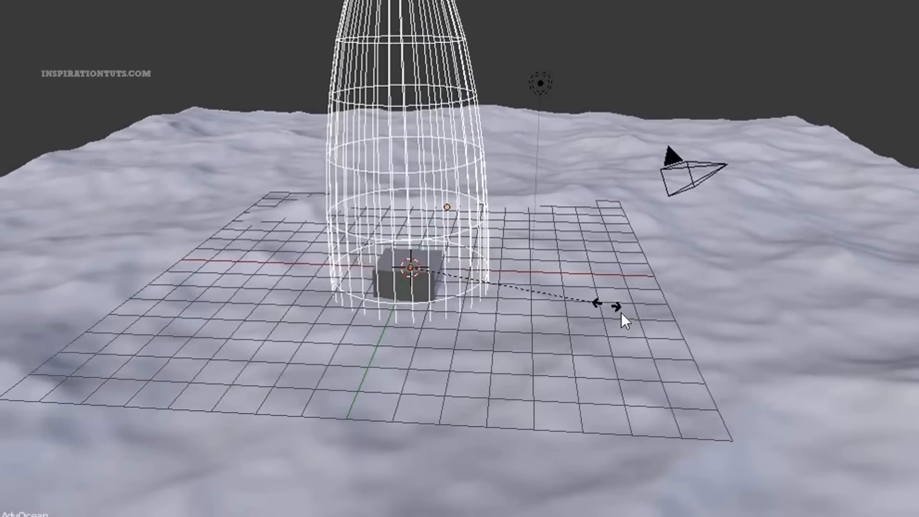
Move the cube across the dynamic surface so it dents the bumpy ground mesh
click(409, 268)
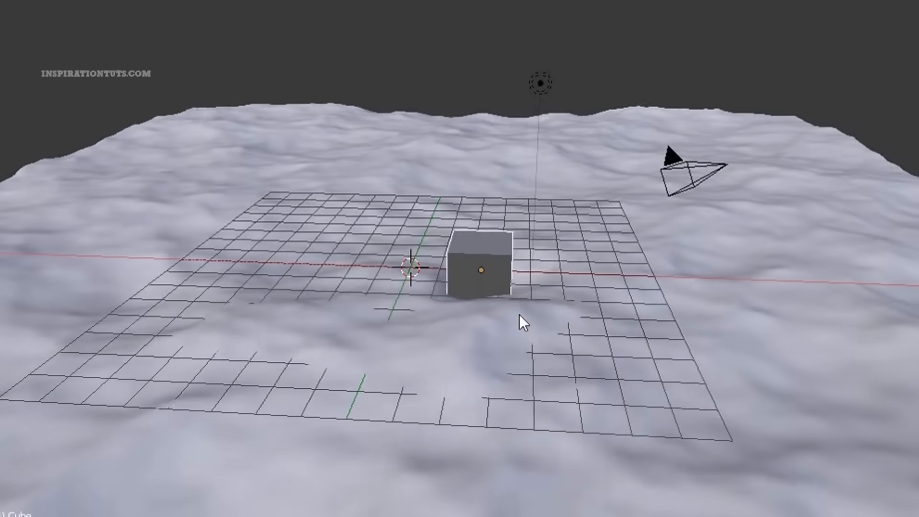
click(477, 271)
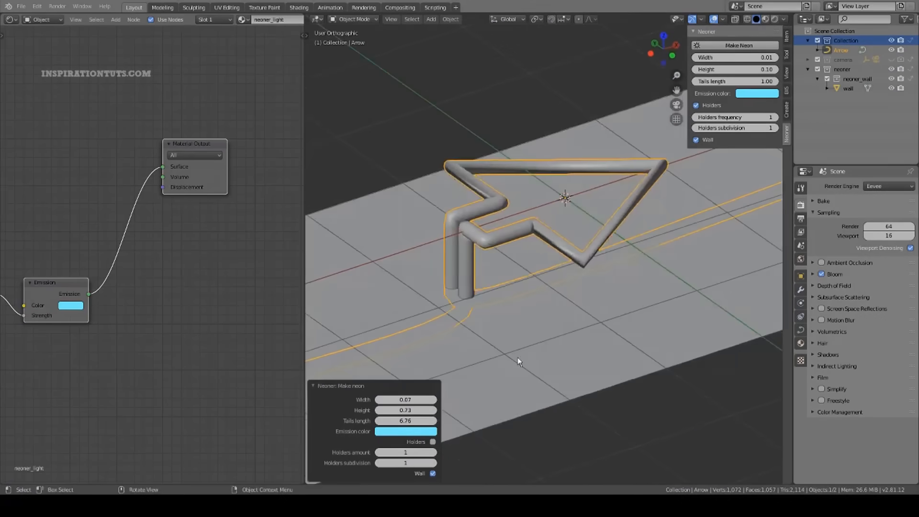
Make Neon from the arrow and glass curves, then add a new text object for the sign
click(427, 452)
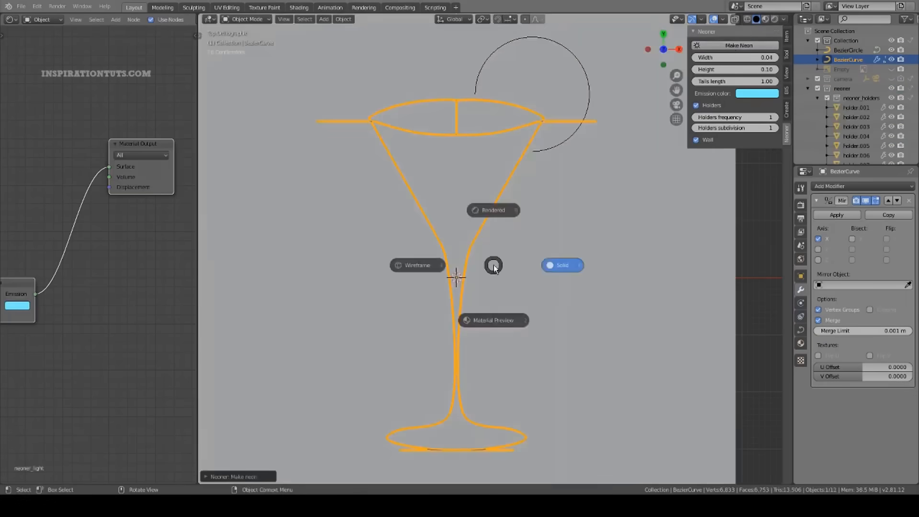
click(756, 93)
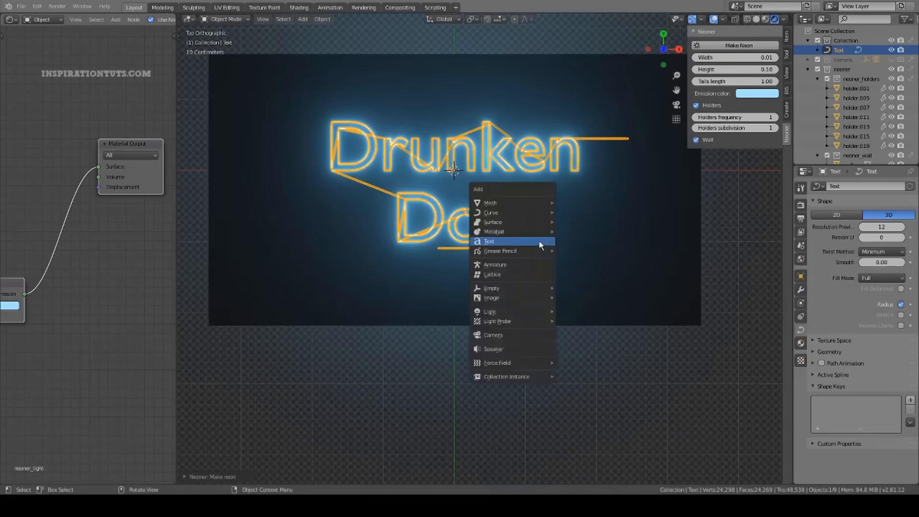
click(489, 241)
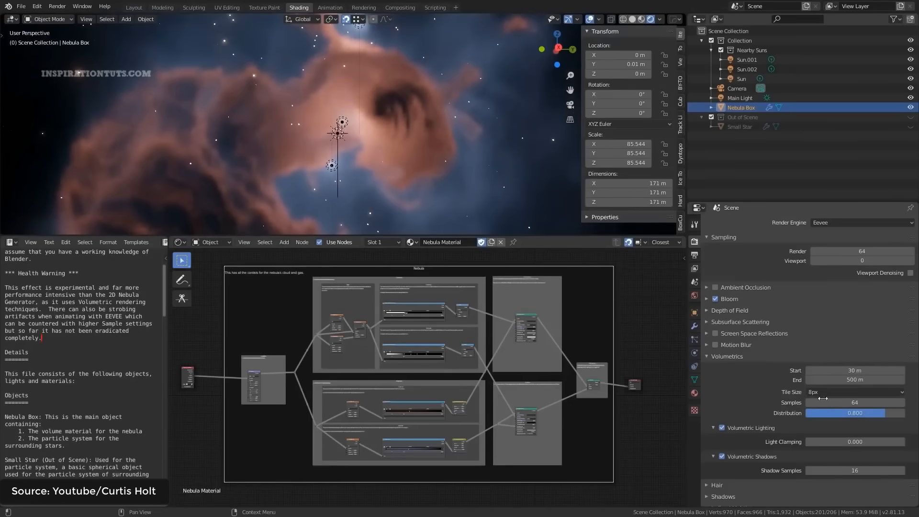
Set Volumetrics Tile Size to 8 px and switch the Shader Editor to the World nodes
click(854, 391)
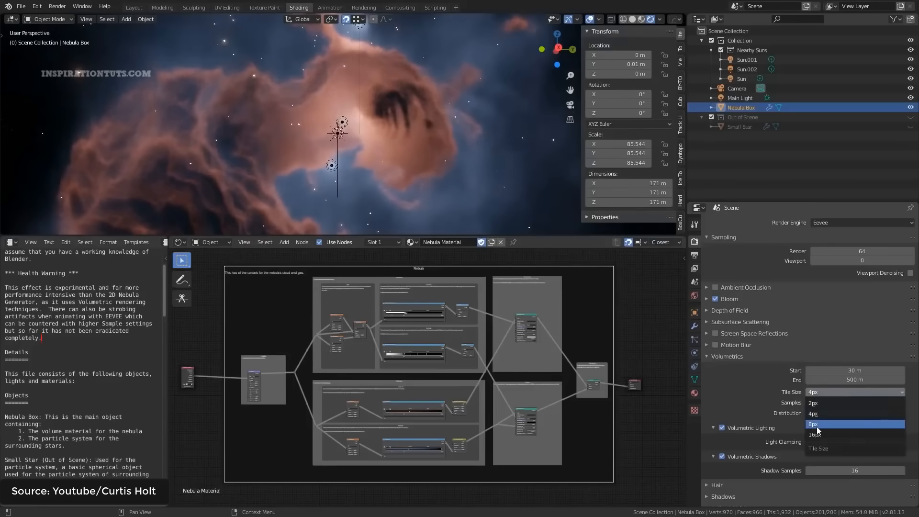
click(814, 425)
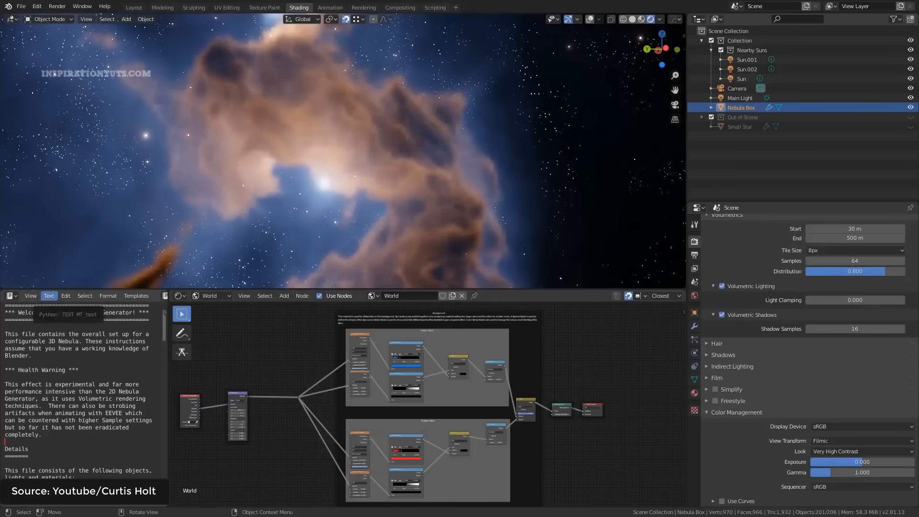
click(256, 463)
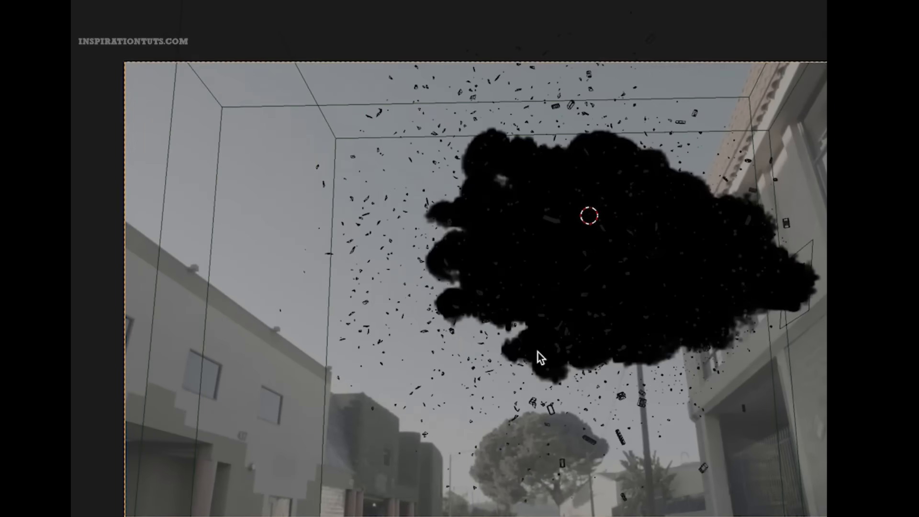
mouse_move(749, 273)
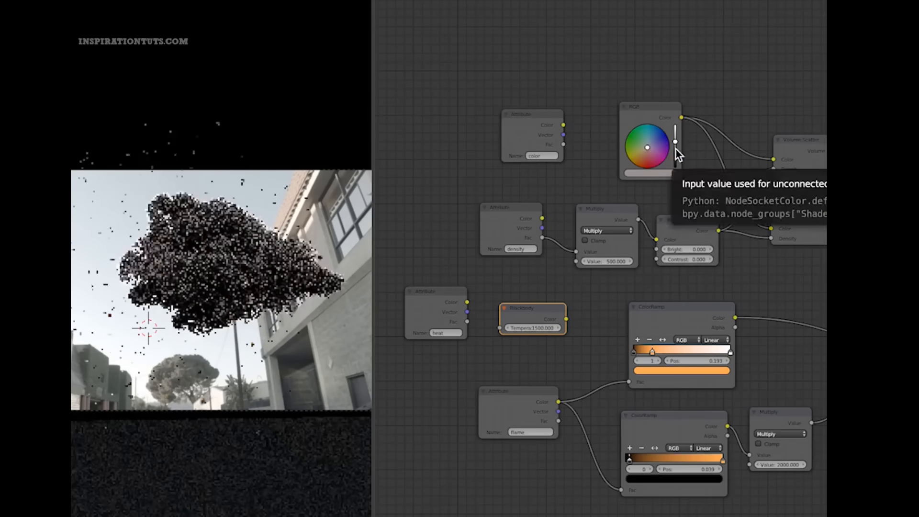
mouse_move(612, 271)
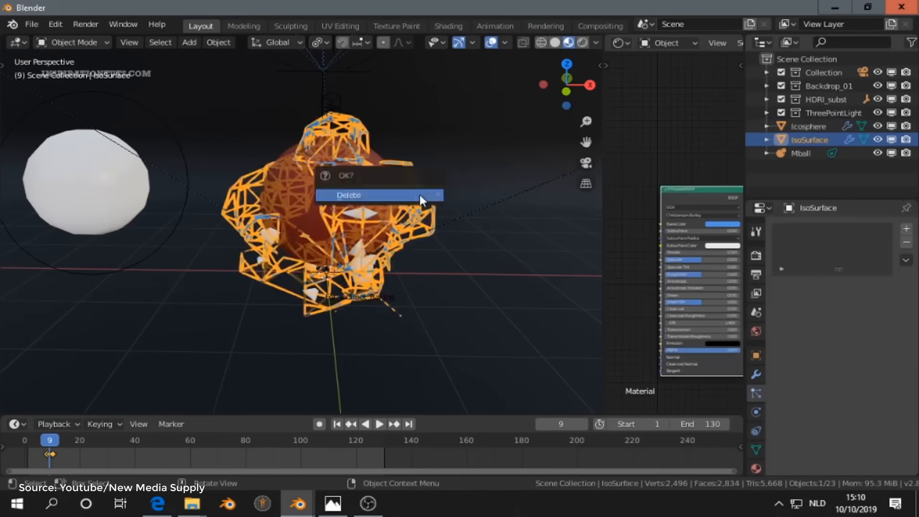
Delete the IsoSurface object, play the metaball animation, and select Mball for its CubeSurfer settings
click(349, 195)
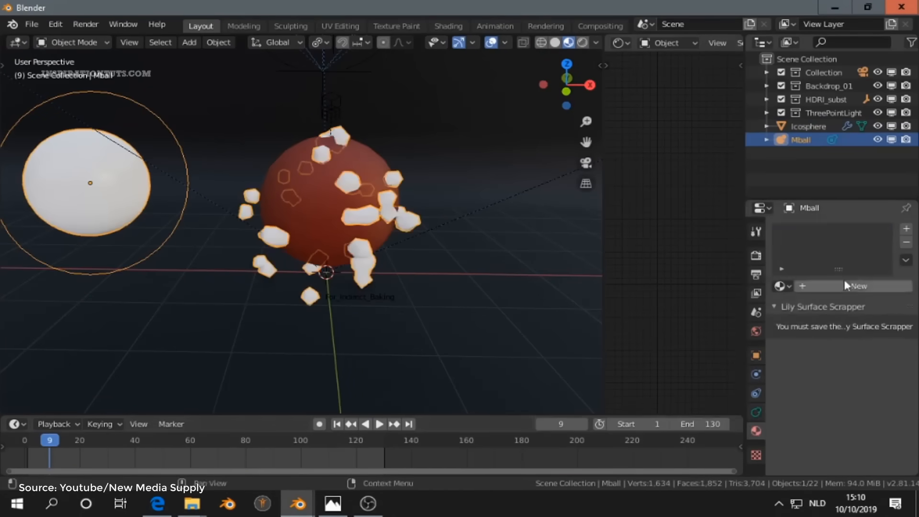
click(379, 424)
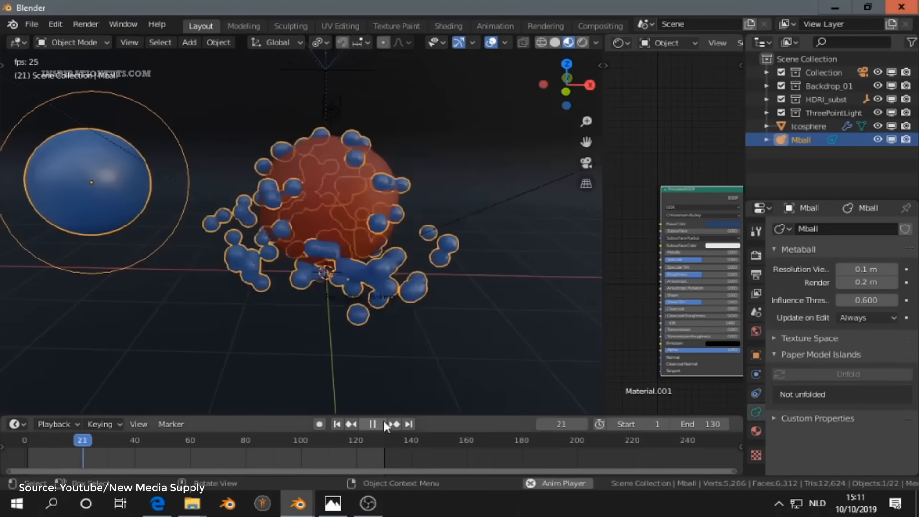
click(372, 424)
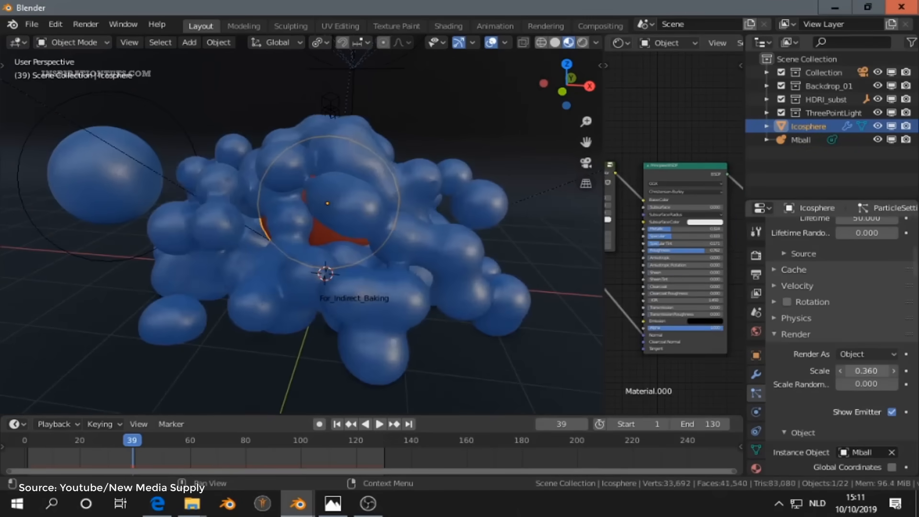
click(801, 140)
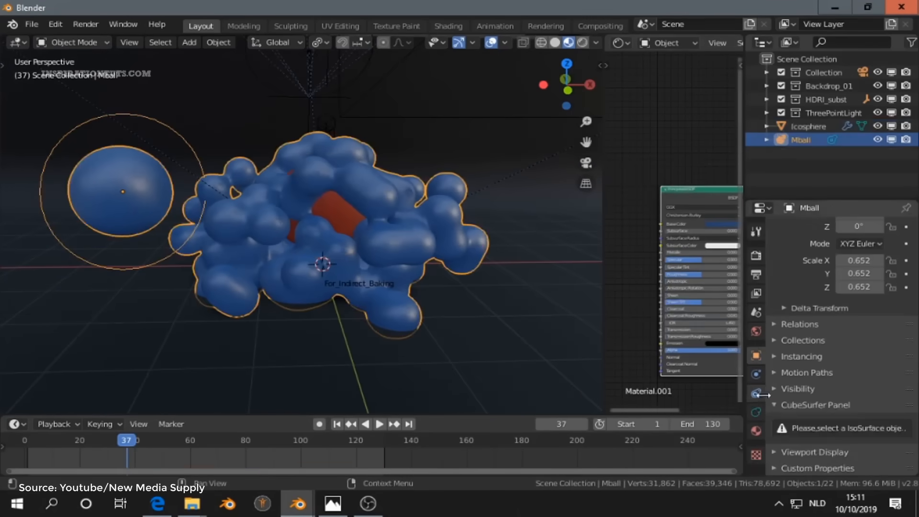